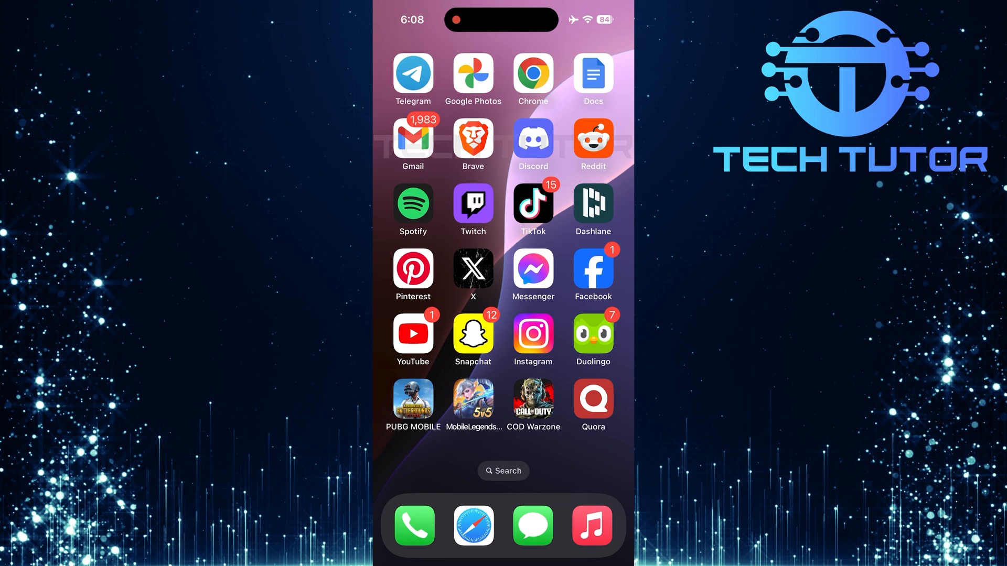
Launch Telegram from the Home Screen to reach the chat list.
{"action": "left_click", "coordinate": [413, 74]}
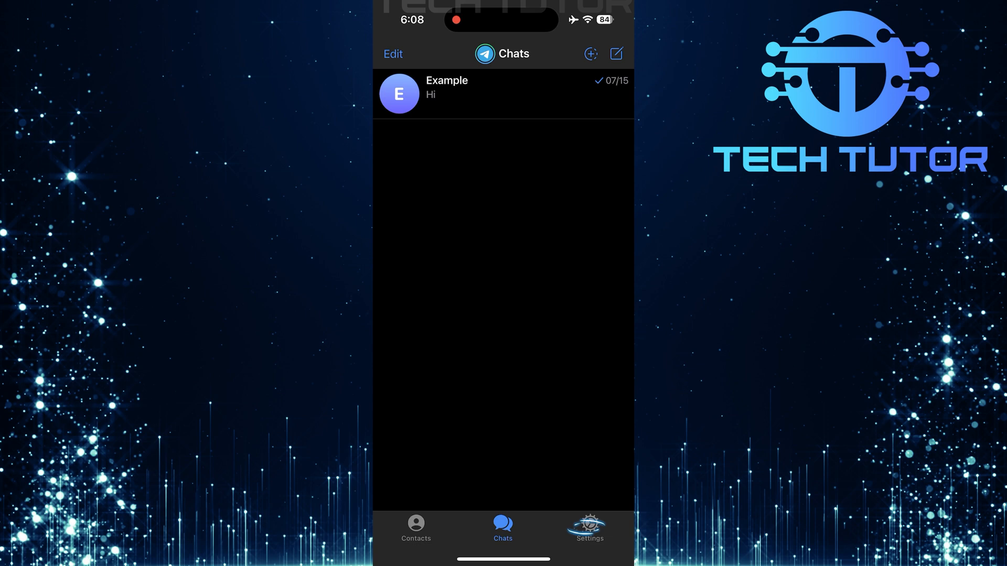
Go to the Settings tab and enter Privacy and Security.
{"action": "left_click", "coordinate": [589, 526]}
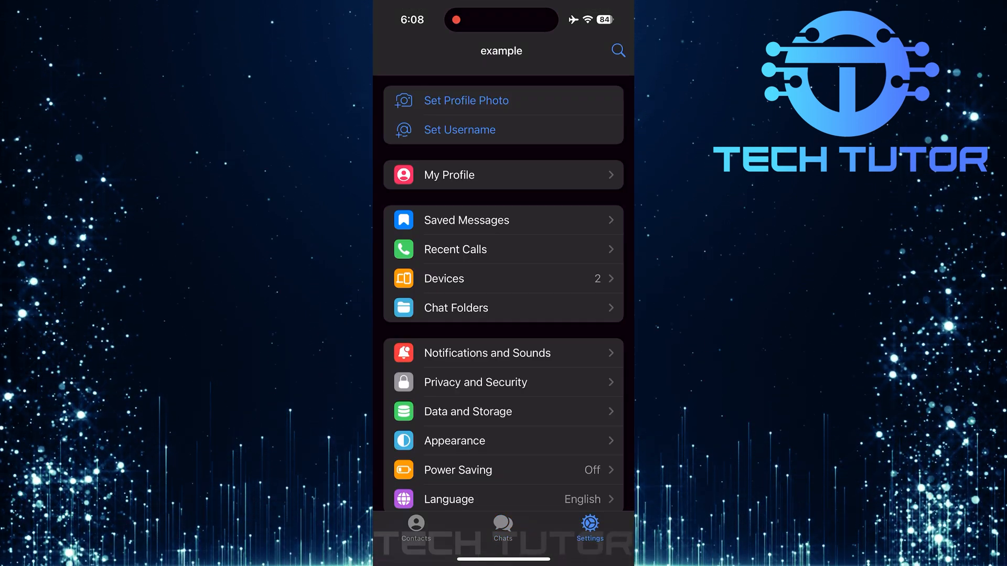
{"action": "scroll", "scroll_direction": "down", "scroll_amount": 3}
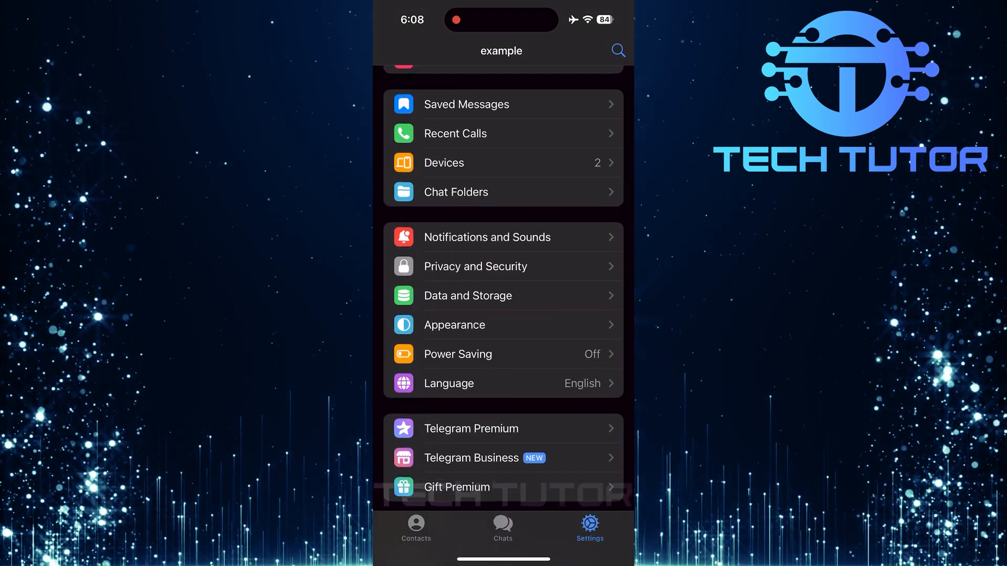
{"action": "left_click", "coordinate": [475, 266]}
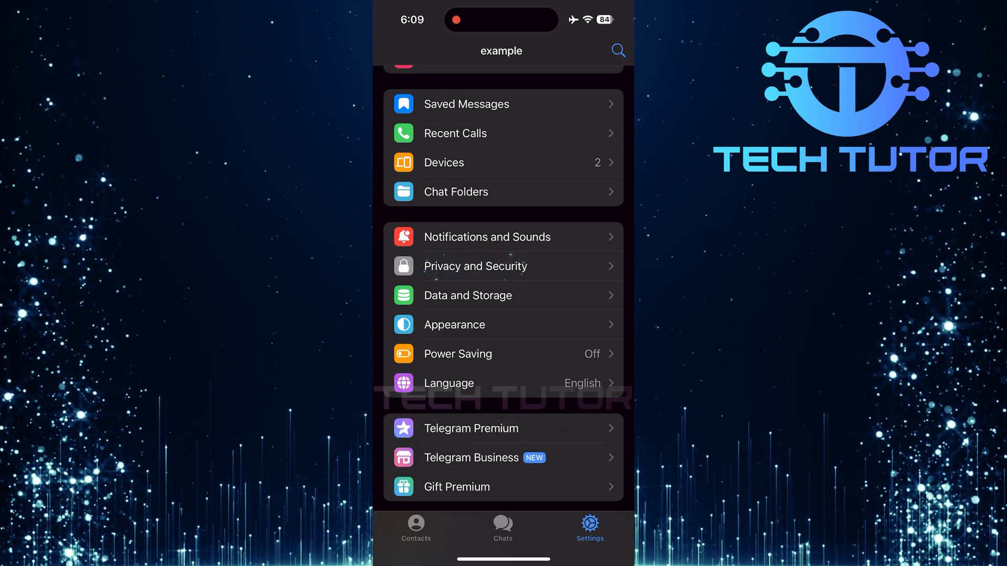
{"action": "left_click", "coordinate": [475, 267]}
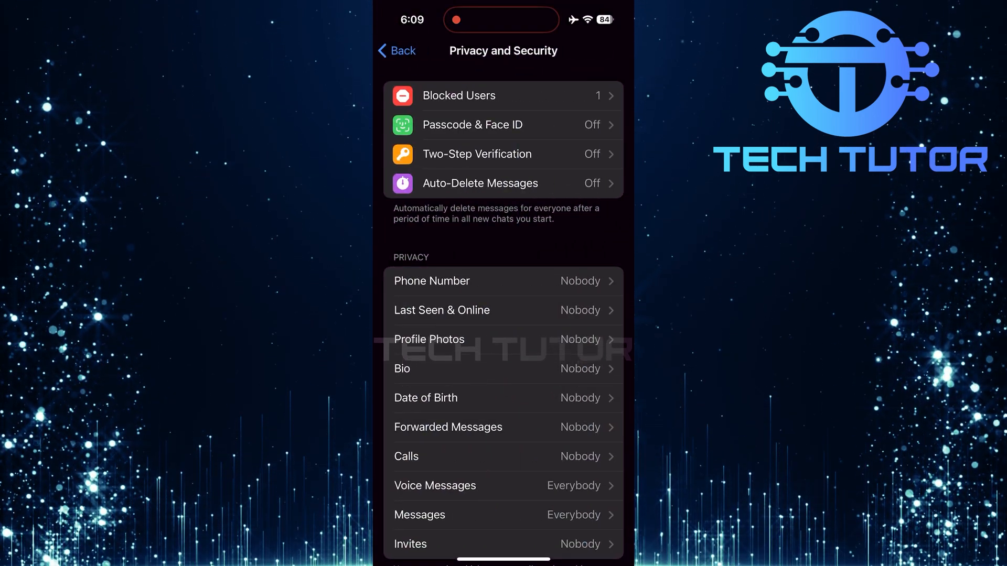
Scroll to the bottom of Privacy and Security and enter Data Settings.
{"action": "scroll", "scroll_direction": "down", "scroll_amount": 3}
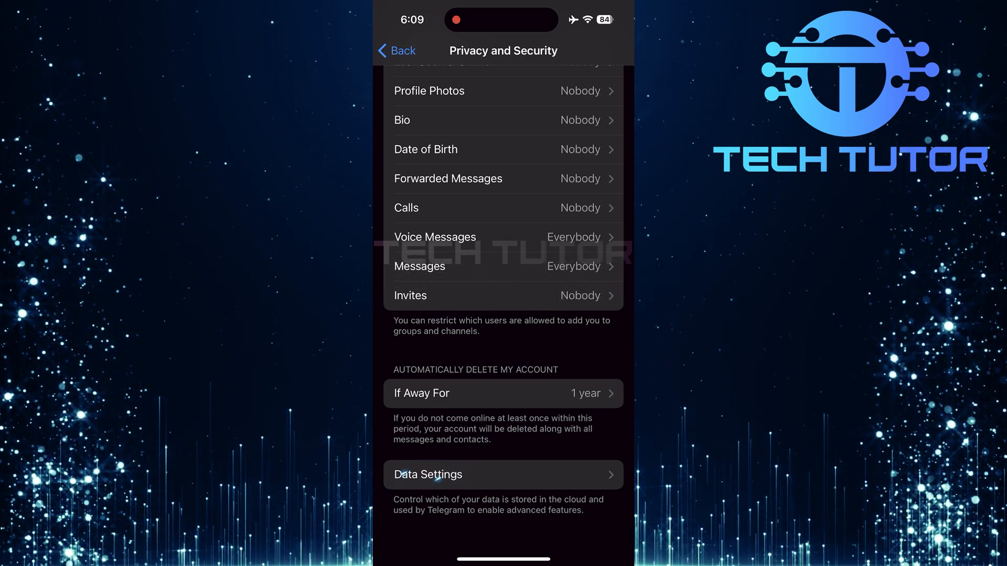
{"action": "left_click", "coordinate": [412, 475]}
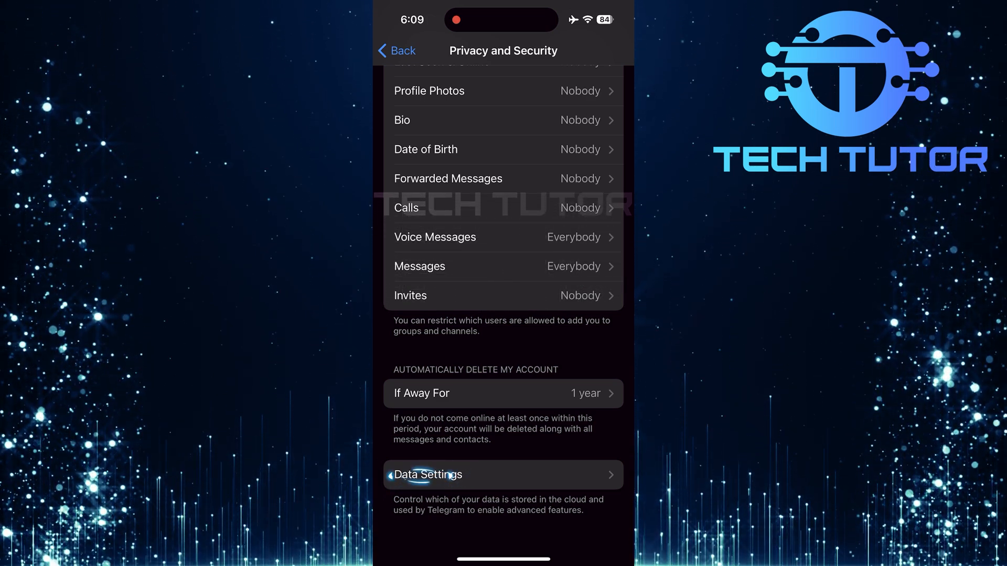
{"action": "left_click", "coordinate": [427, 475]}
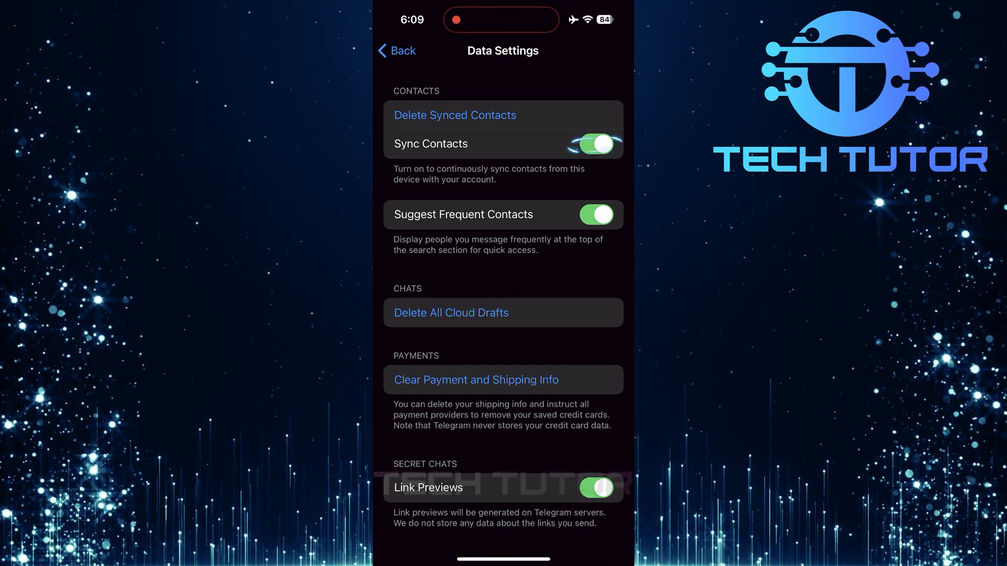
Switch the Sync Contacts toggle off in Data Settings.
{"action": "left_click", "coordinate": [597, 143]}
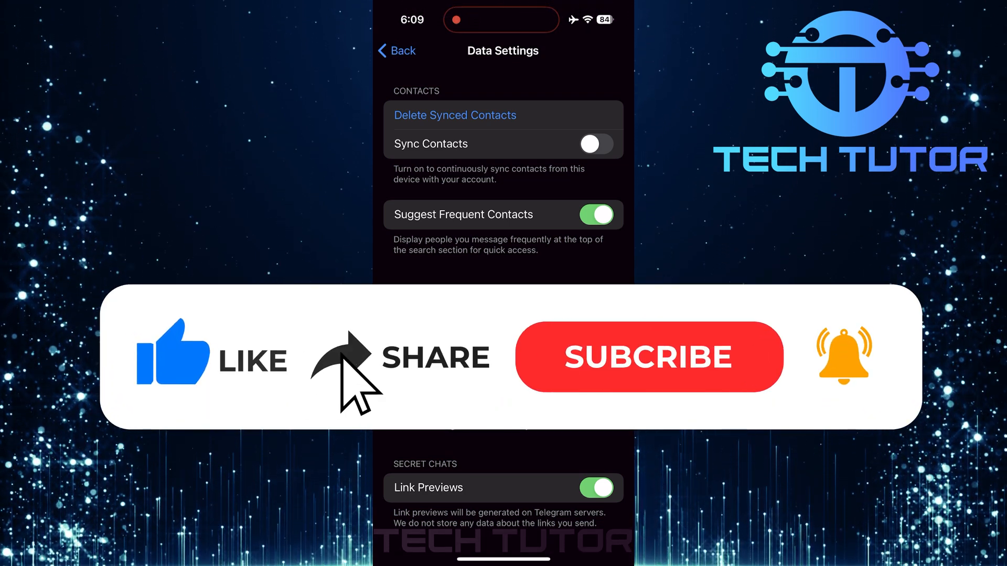
{"action": "left_click", "coordinate": [648, 361]}
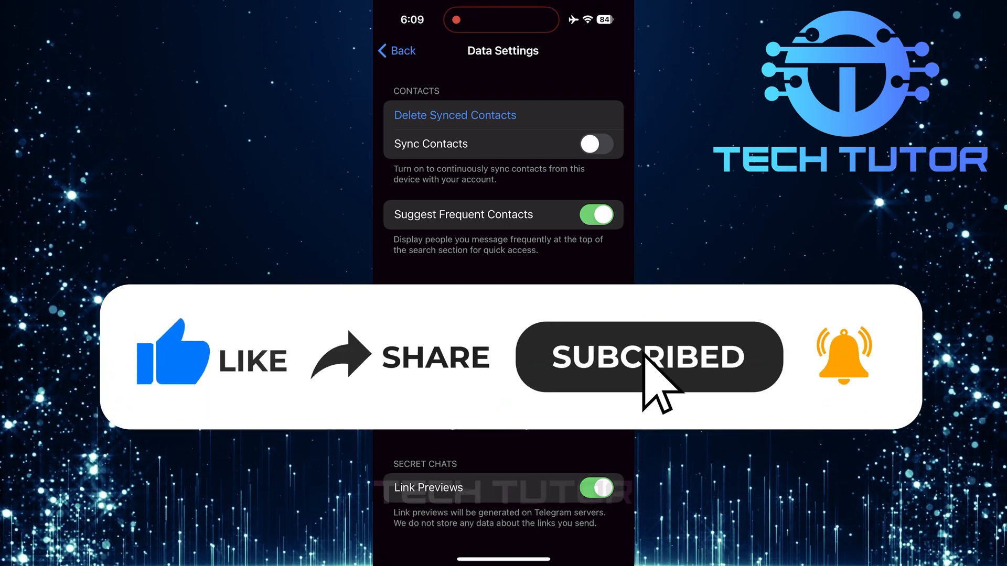